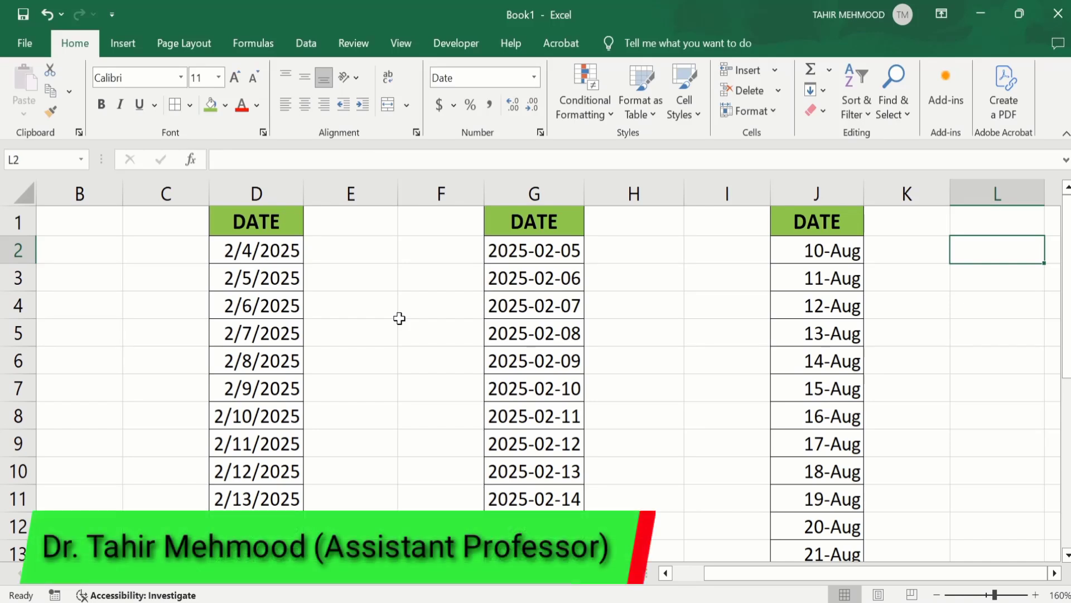
pyautogui.moveTo(410, 314)
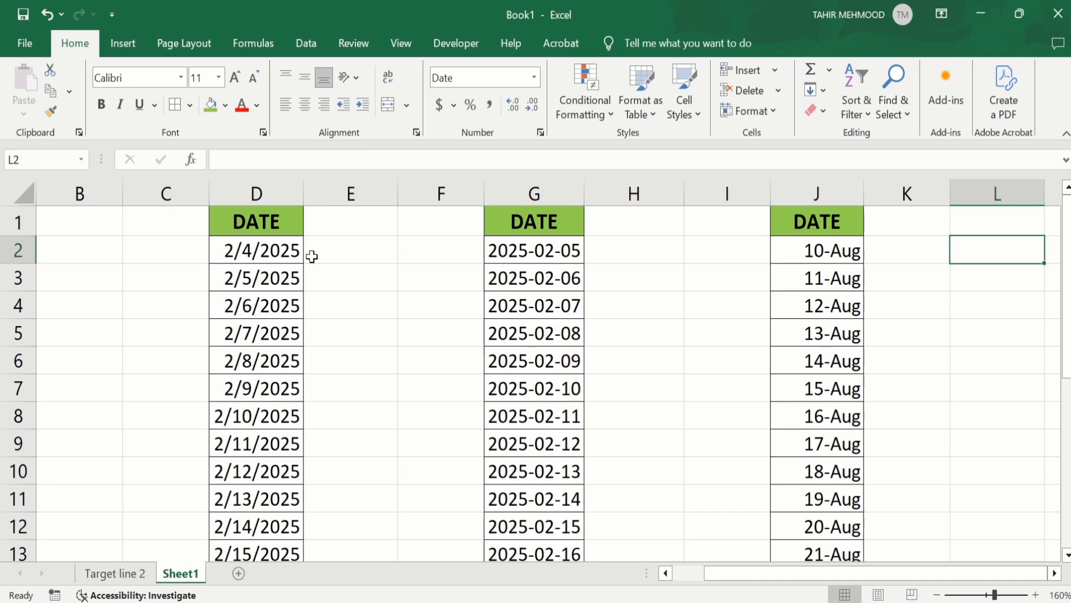
pyautogui.moveTo(329, 301)
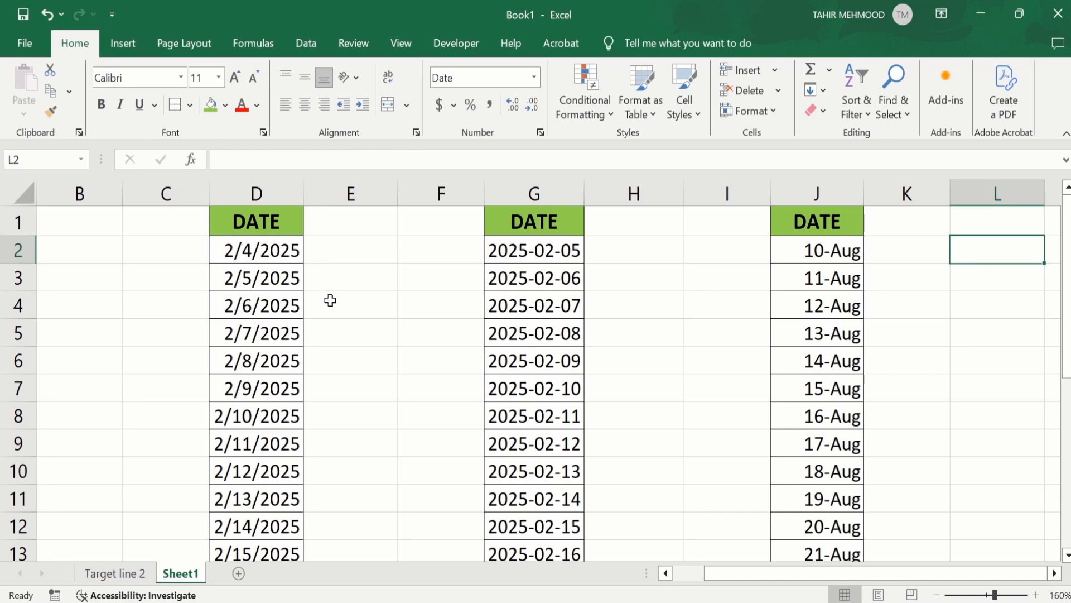
pyautogui.moveTo(395, 262)
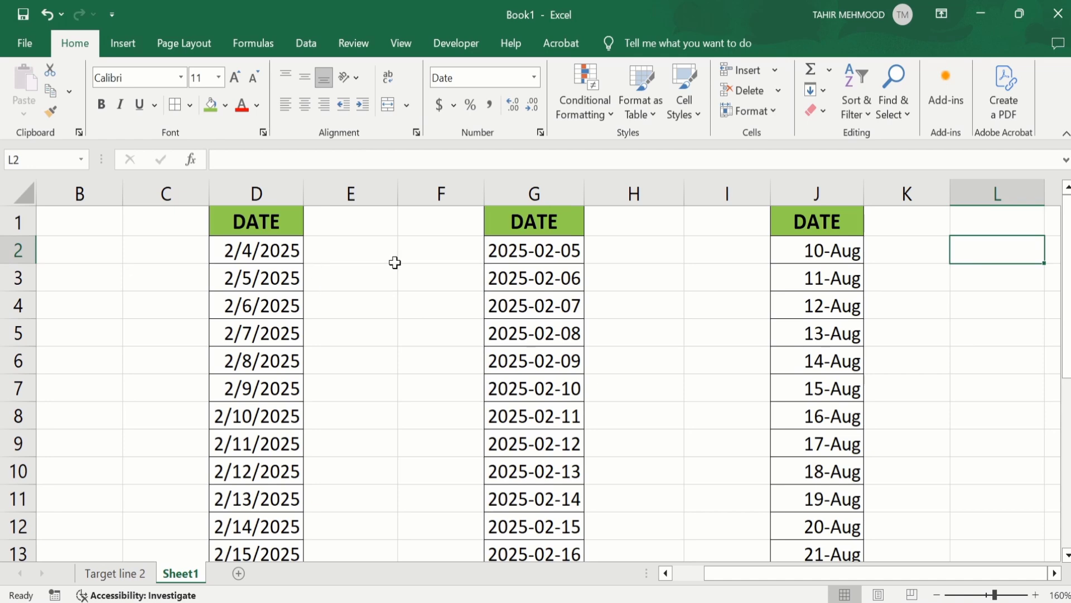
pyautogui.moveTo(305, 252)
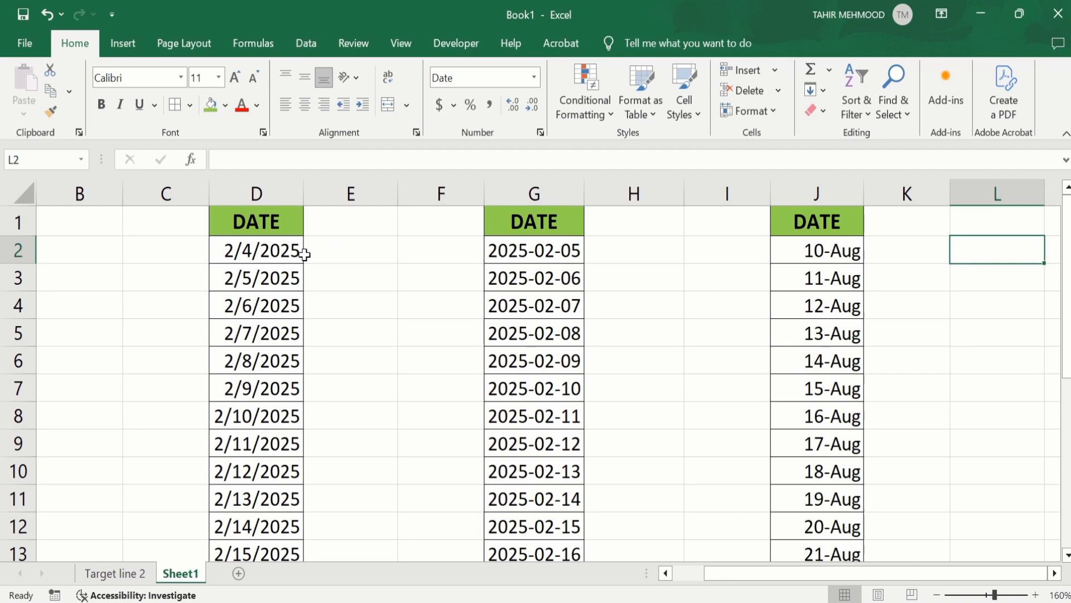
pyautogui.moveTo(330, 255)
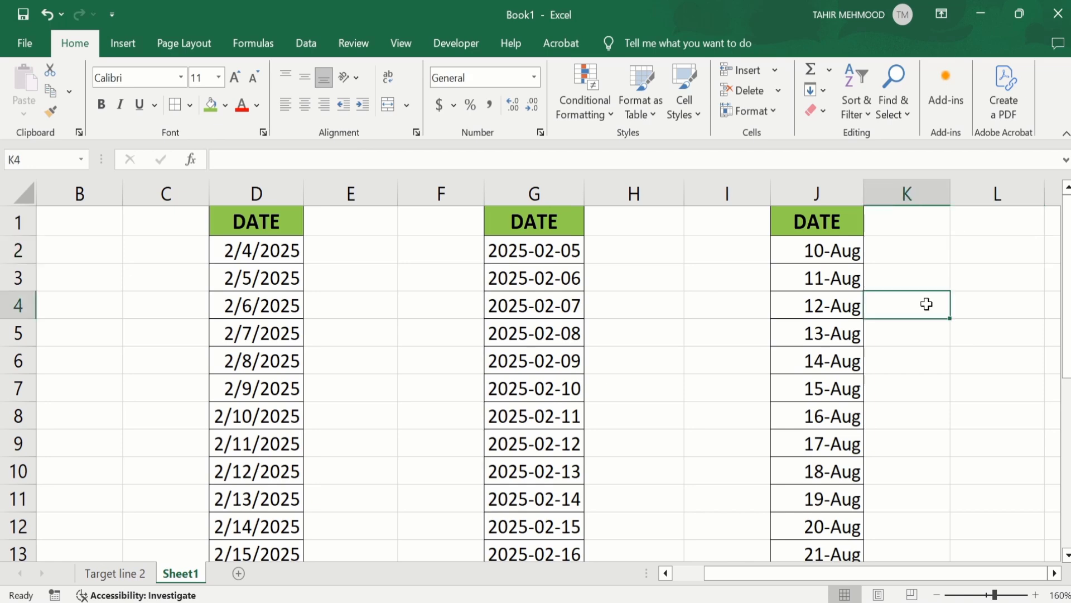
# Enter the starting date 2/8/2025 in cell L2
pyautogui.click(997, 250)
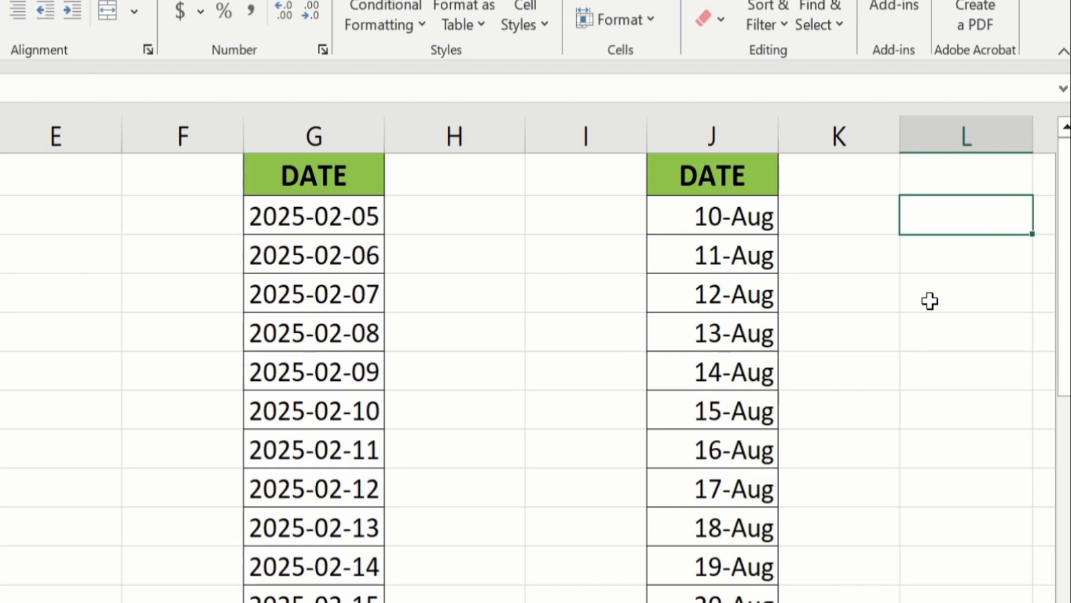
pyautogui.write('2/')
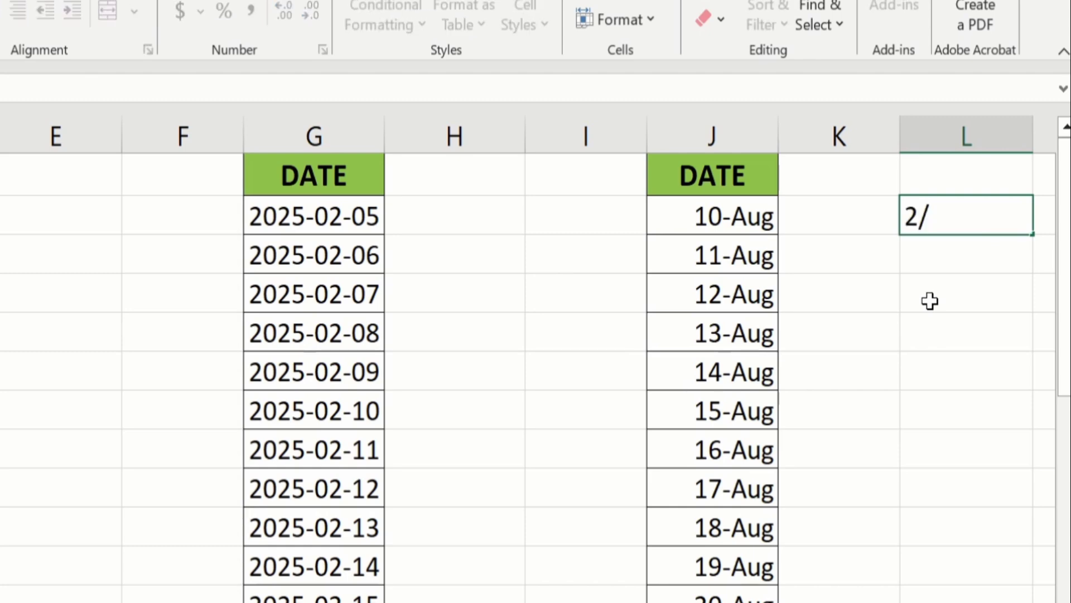
pyautogui.write('8/')
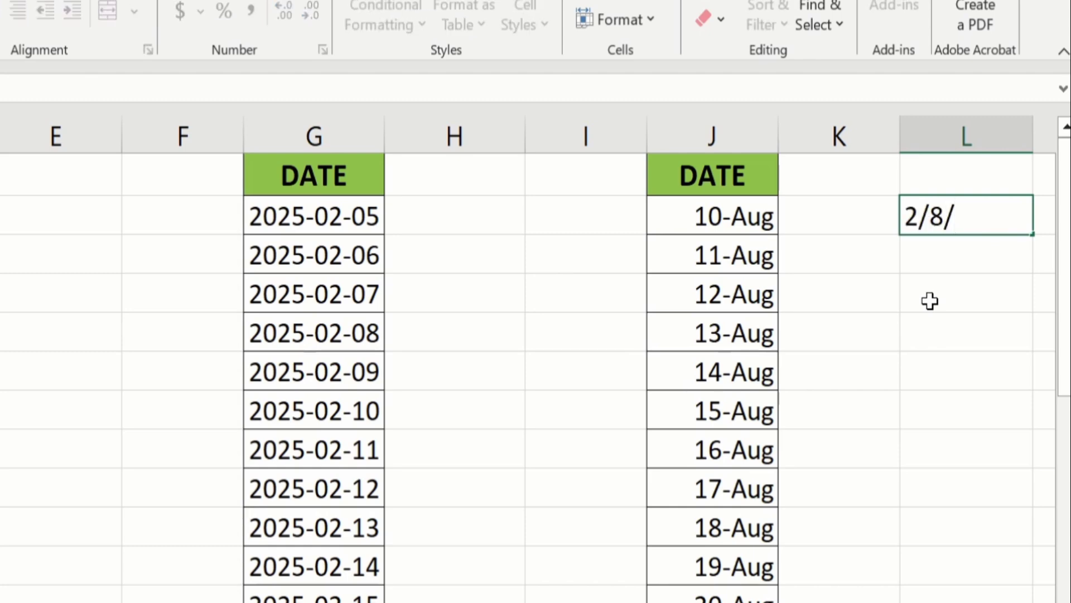
pyautogui.write('2025')
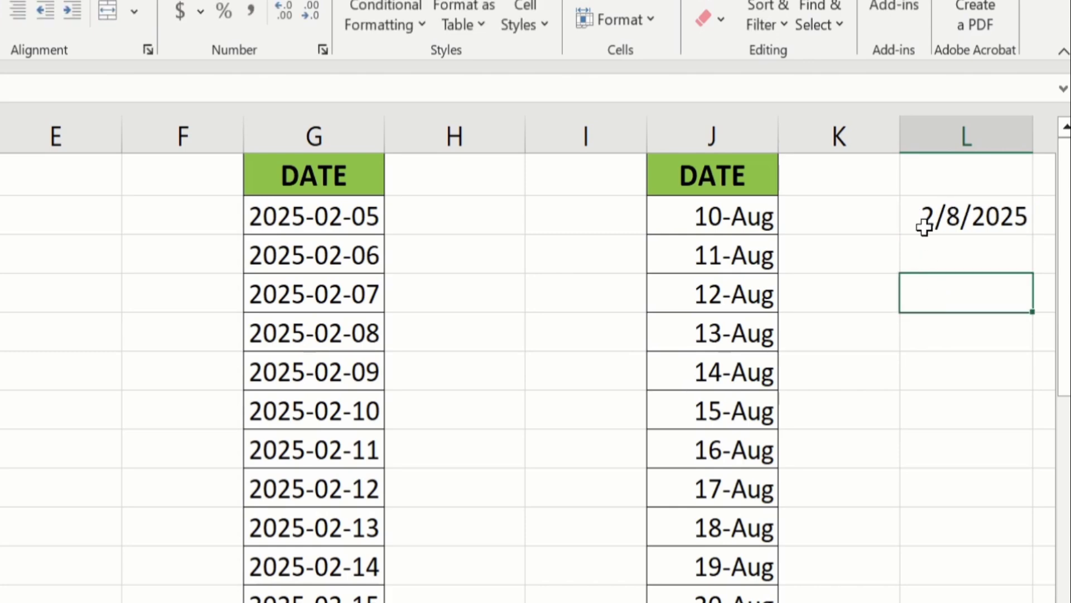
pyautogui.moveTo(956, 227)
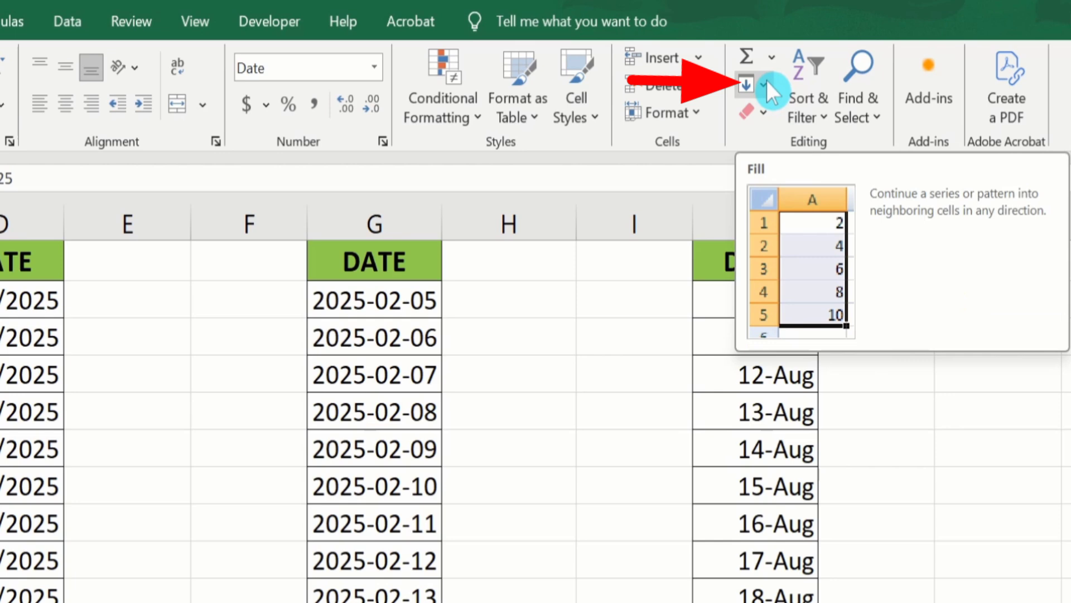
# Choose Series from the Home tab's Fill dropdown
pyautogui.click(765, 95)
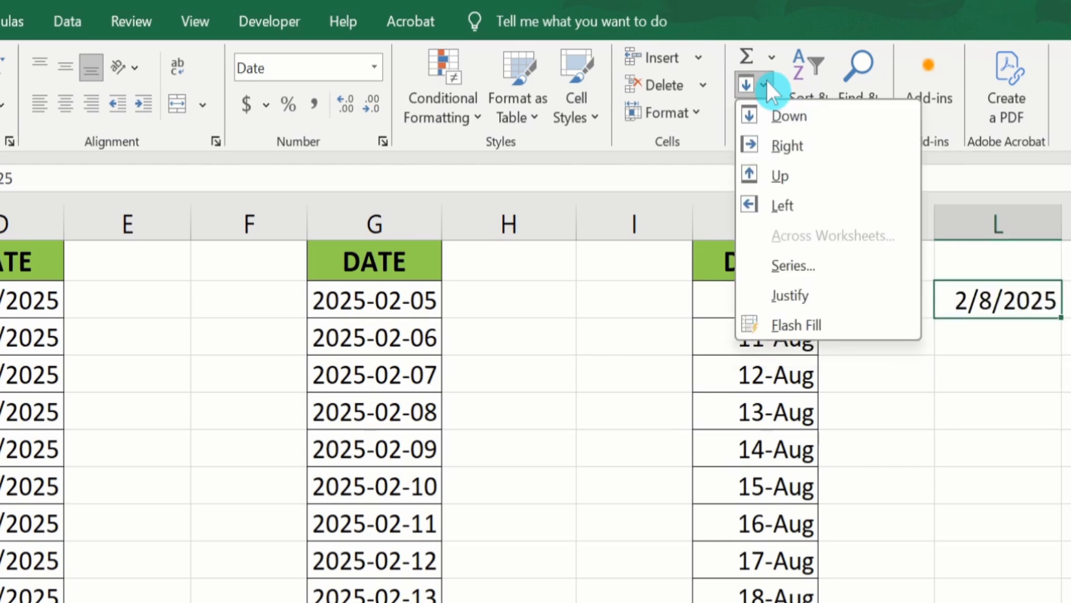
pyautogui.moveTo(793, 266)
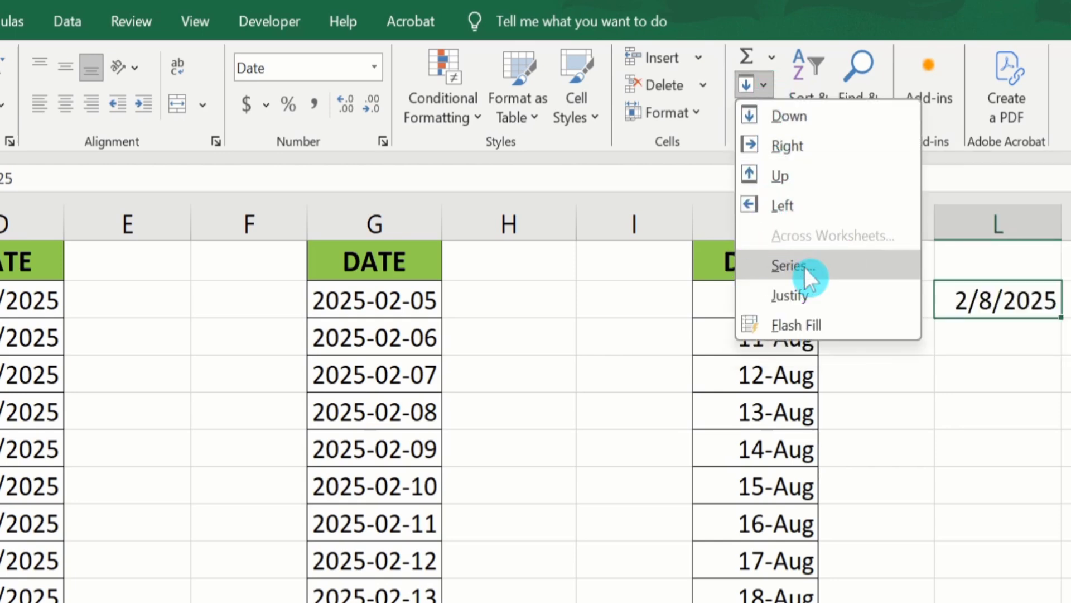
pyautogui.click(791, 266)
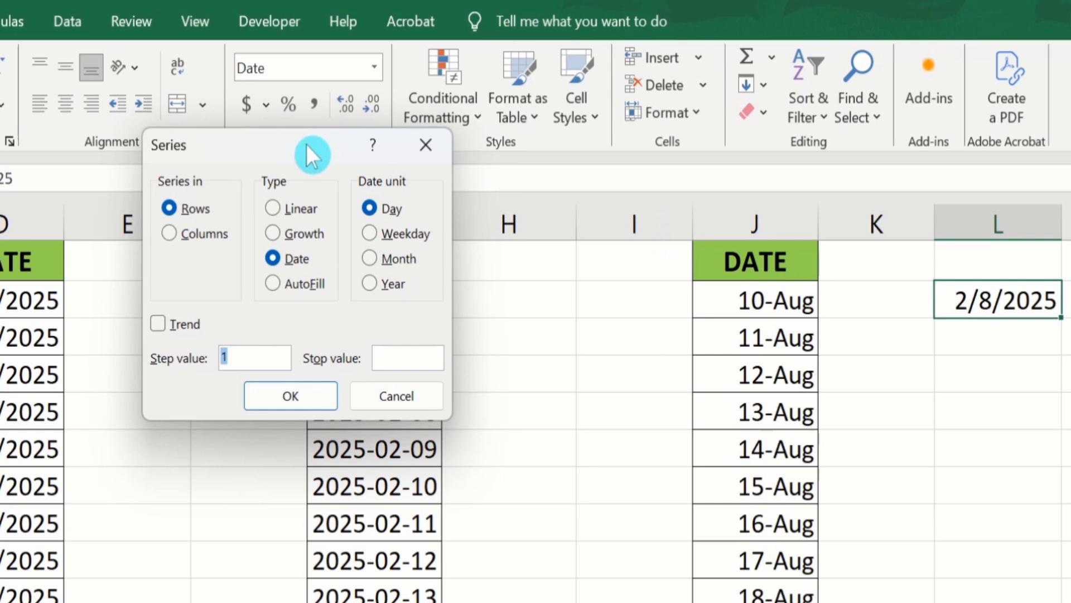
# Fill the series down columns with stop value 2/18/2025
pyautogui.moveTo(311, 144); pyautogui.dragTo(580, 244)
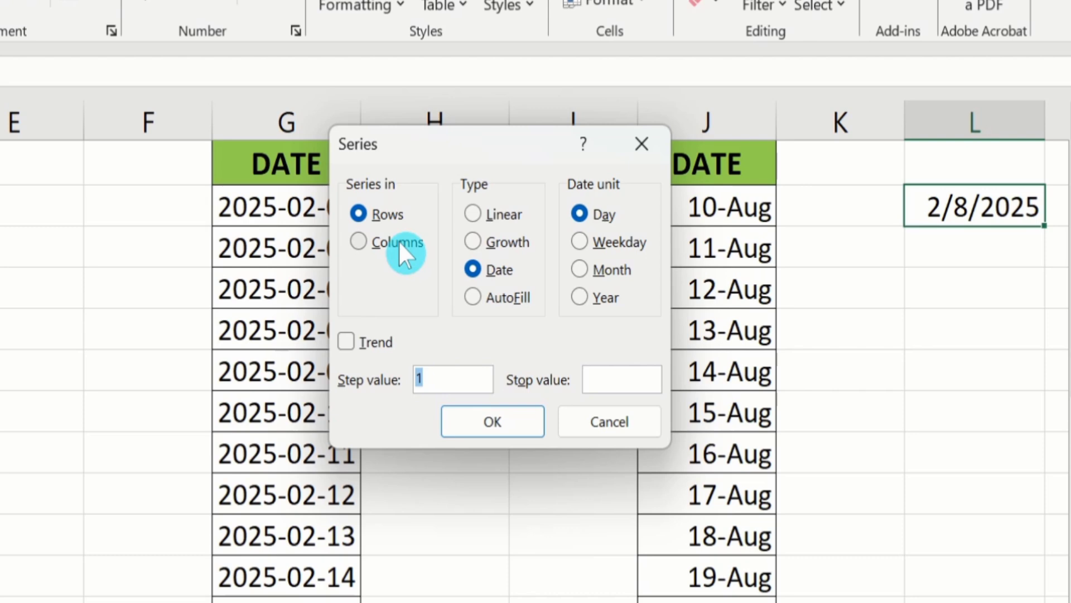
pyautogui.moveTo(396, 198)
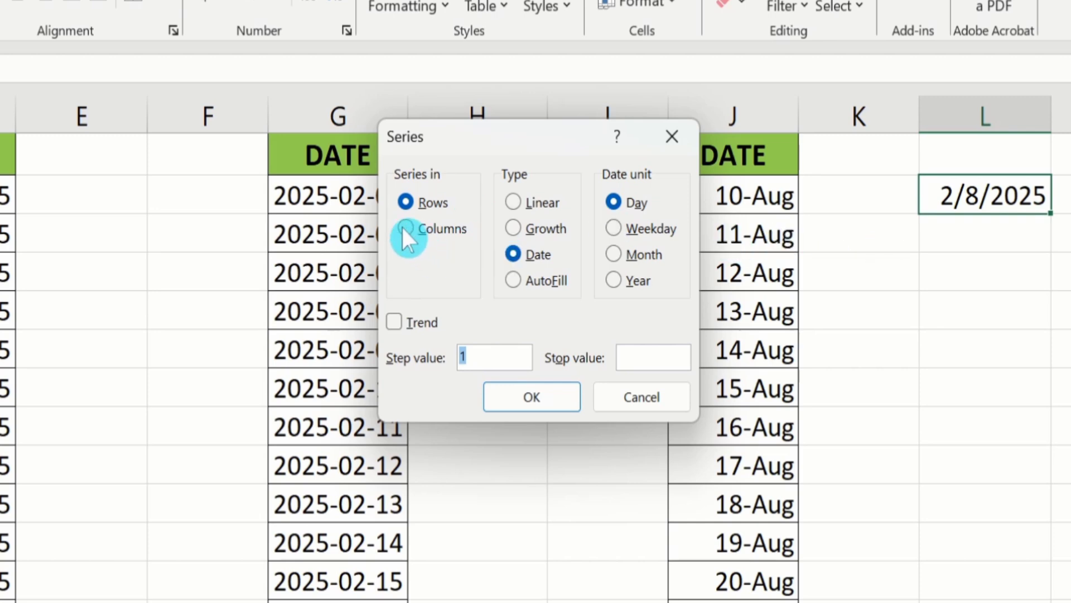
pyautogui.click(408, 228)
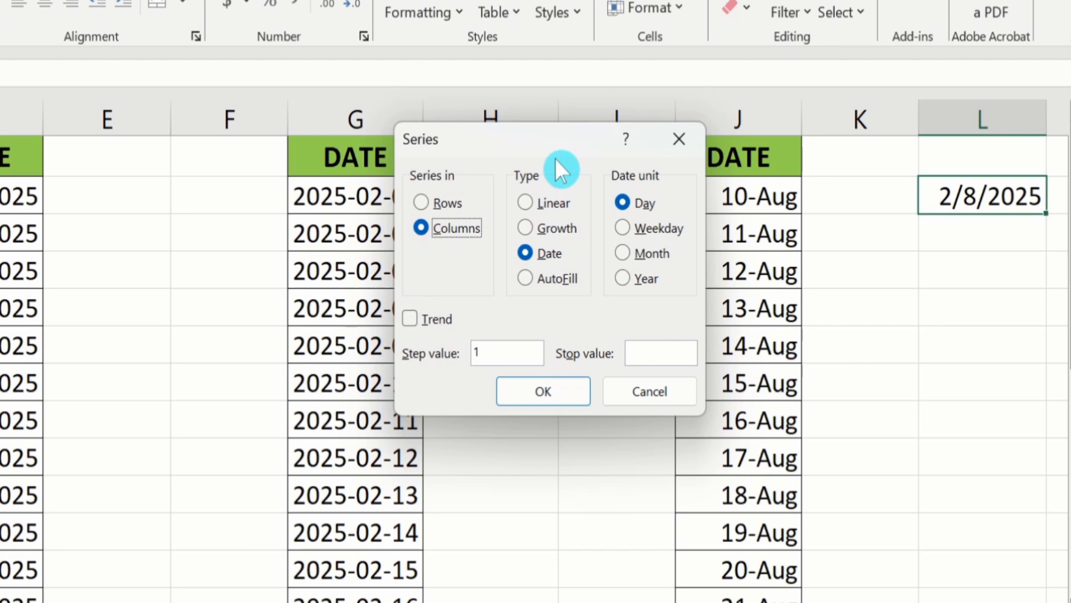
pyautogui.moveTo(547, 181)
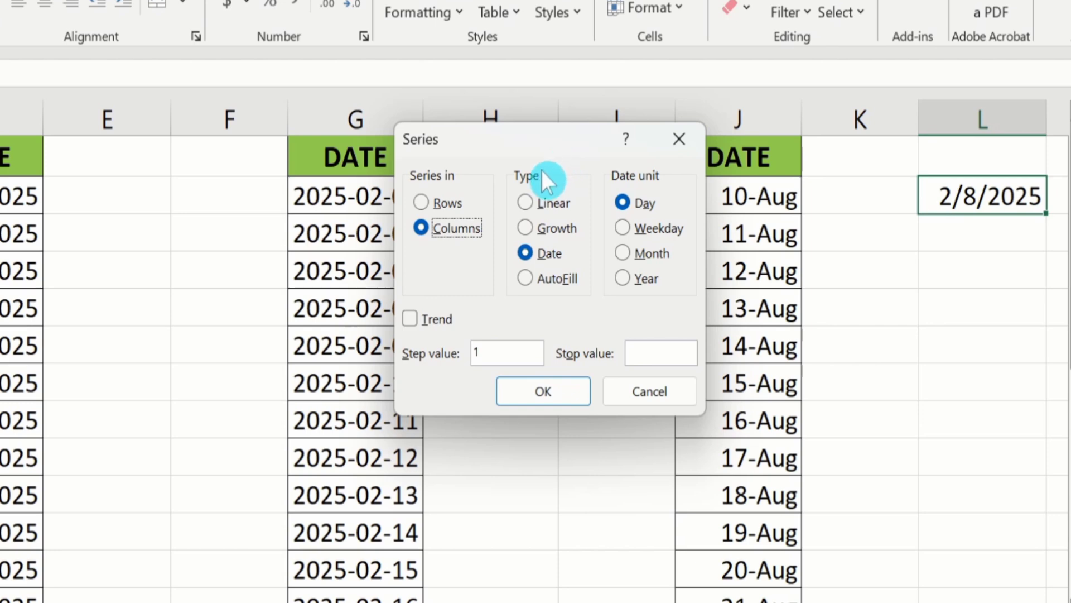
pyautogui.moveTo(567, 188)
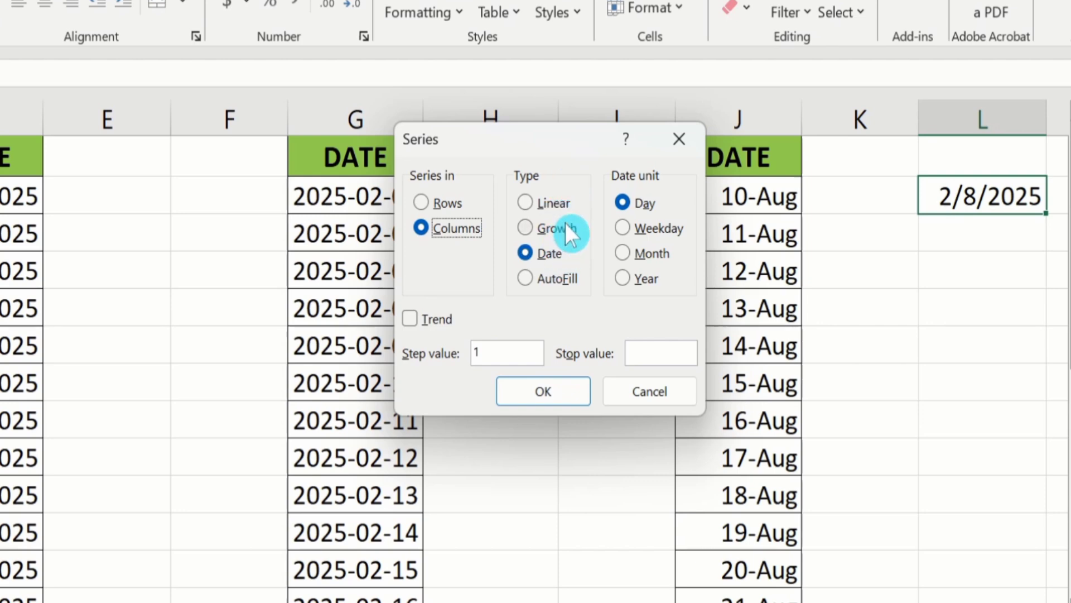
pyautogui.moveTo(654, 189)
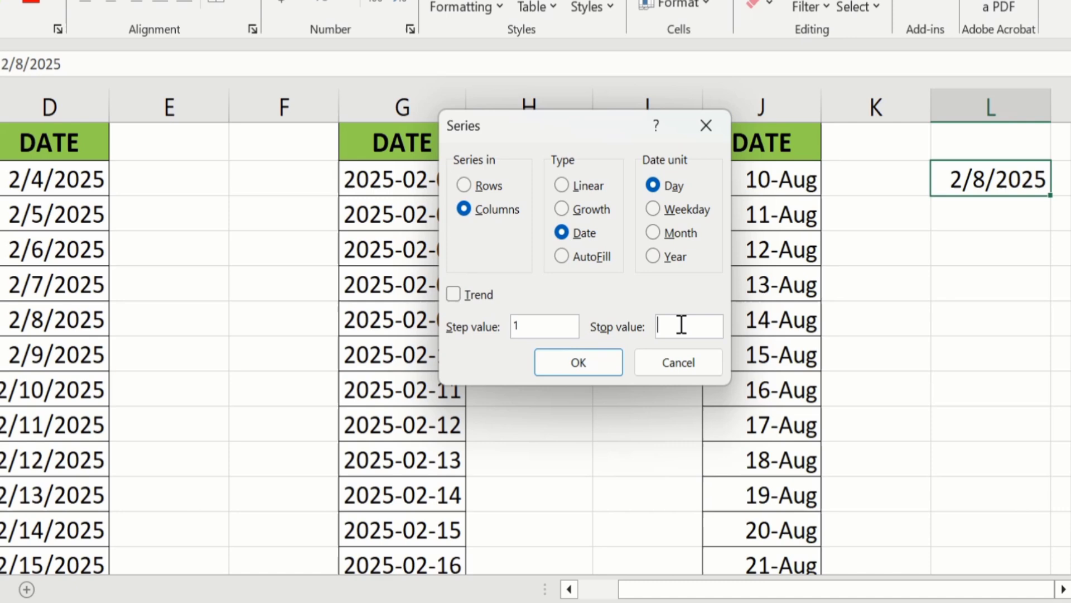
pyautogui.write('2/18/2025')
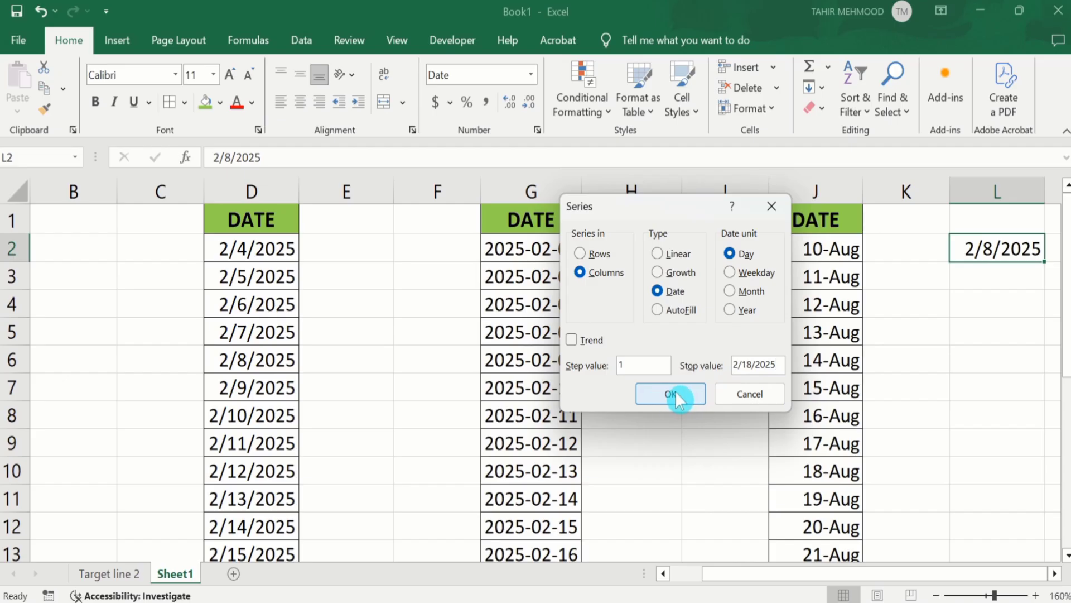
# Generate the 2/8–2/18/2025 dates in L2:L12 and widen column L to show them
pyautogui.click(670, 394)
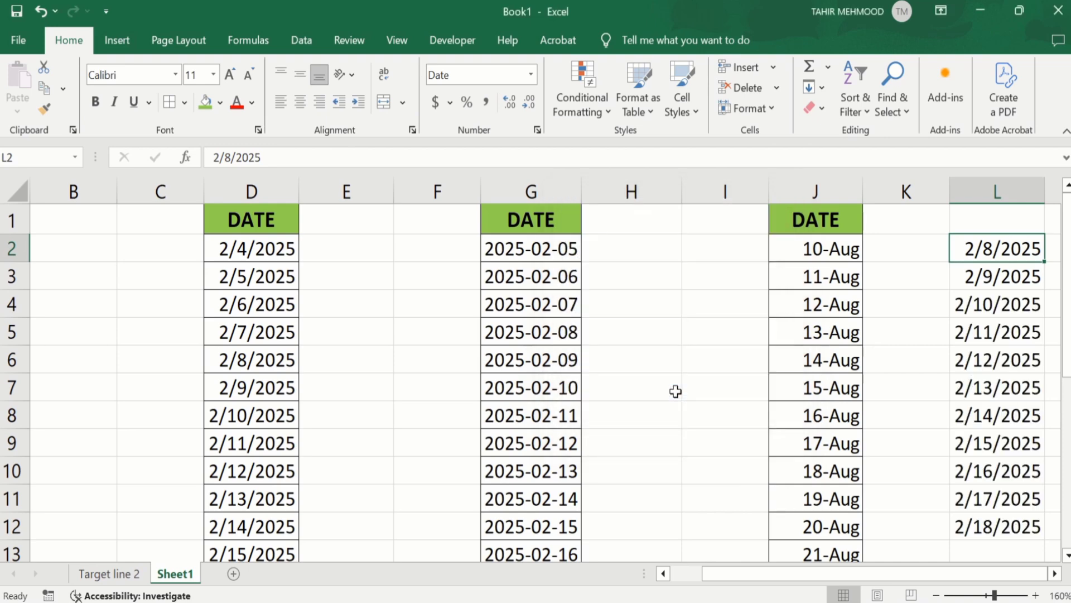
pyautogui.moveTo(975, 323)
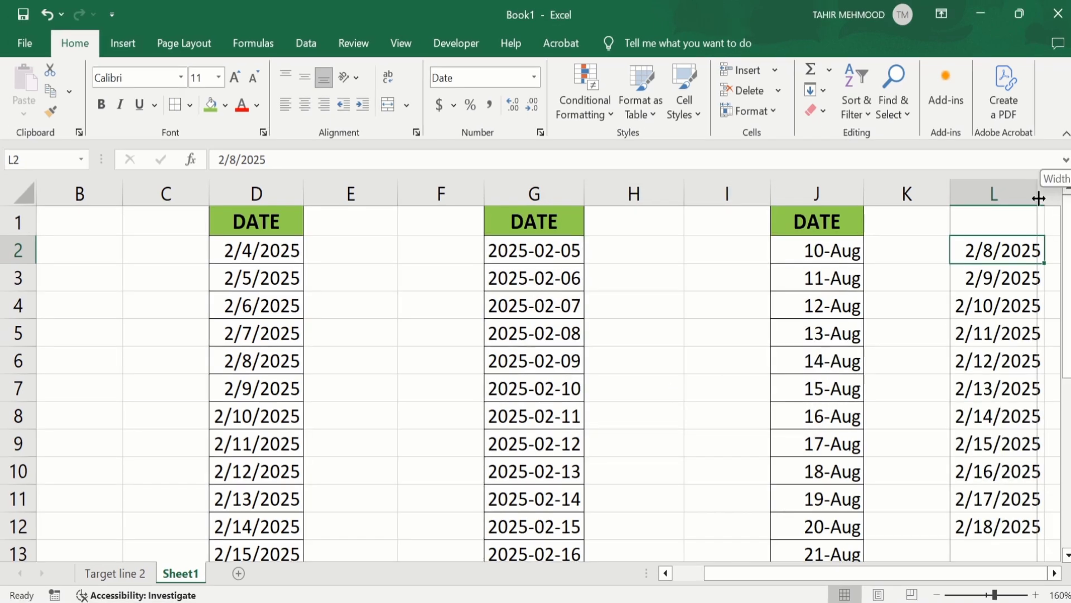
pyautogui.moveTo(1039, 198); pyautogui.dragTo(1025, 198)
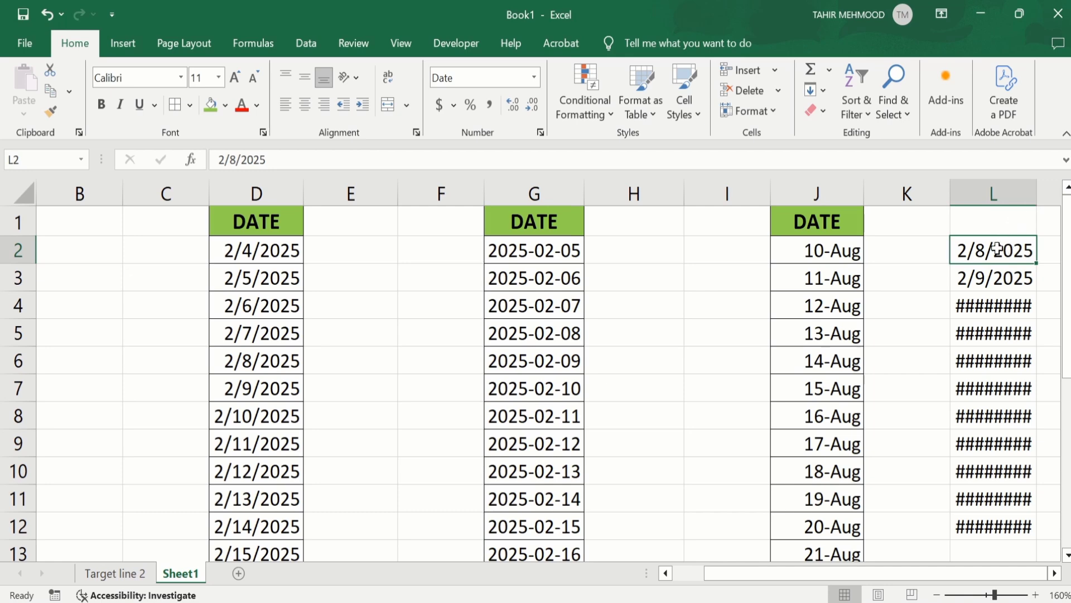
pyautogui.moveTo(995, 332)
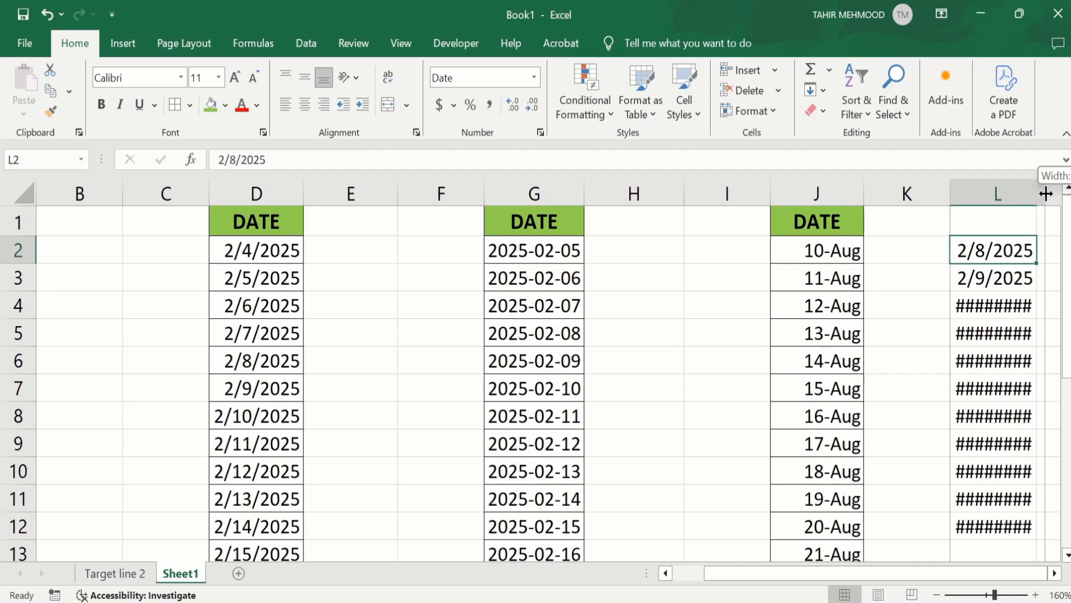
pyautogui.moveTo(1044, 193); pyautogui.dragTo(1063, 193)
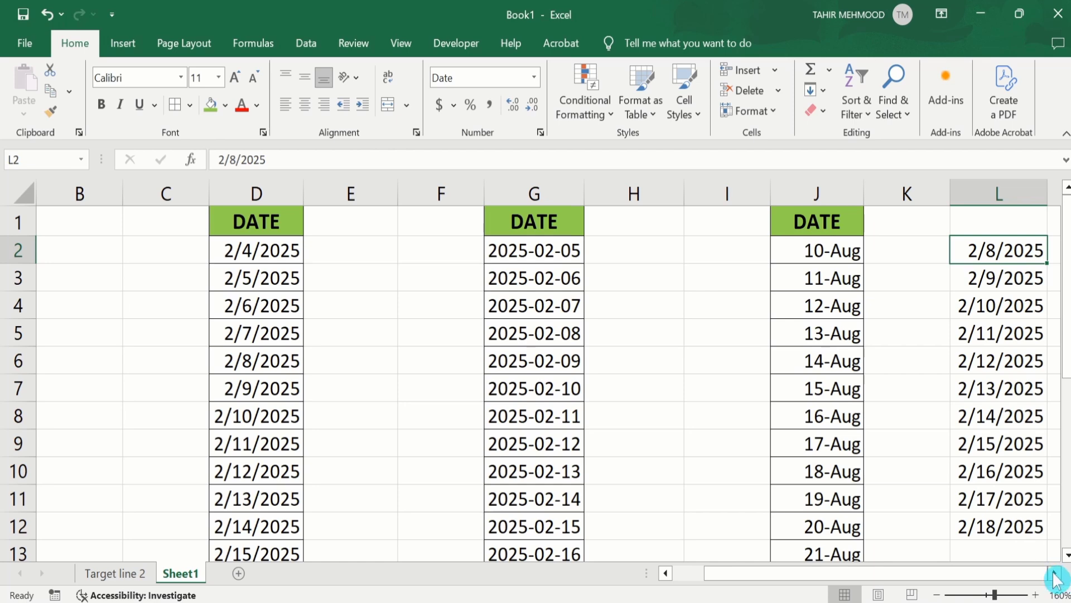
pyautogui.hscroll(3)
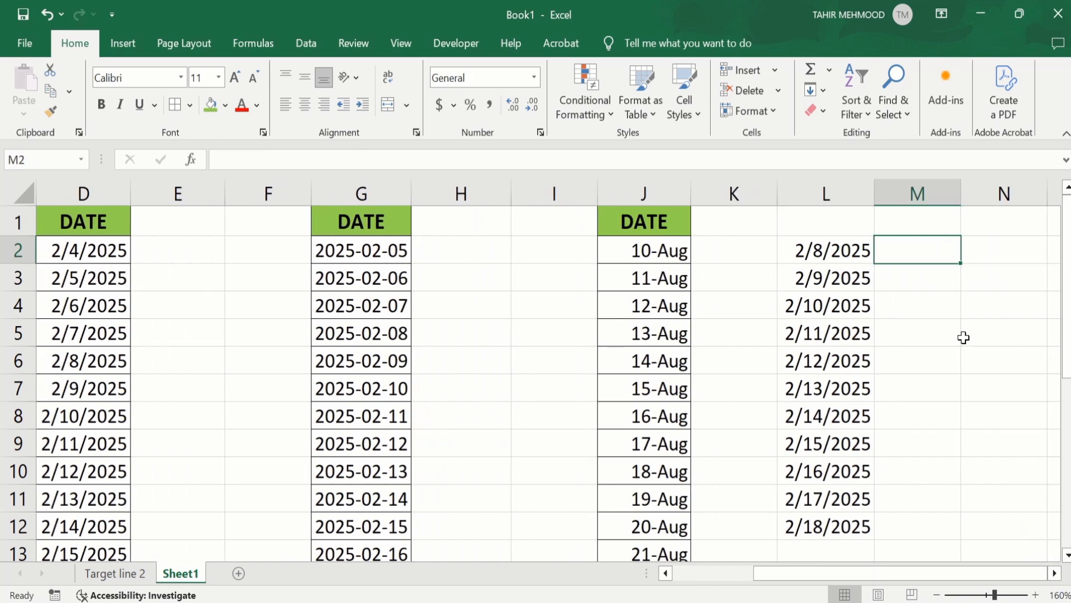
# Enter 2/8/2025 in cell M2 and reselect it
pyautogui.write('2/')
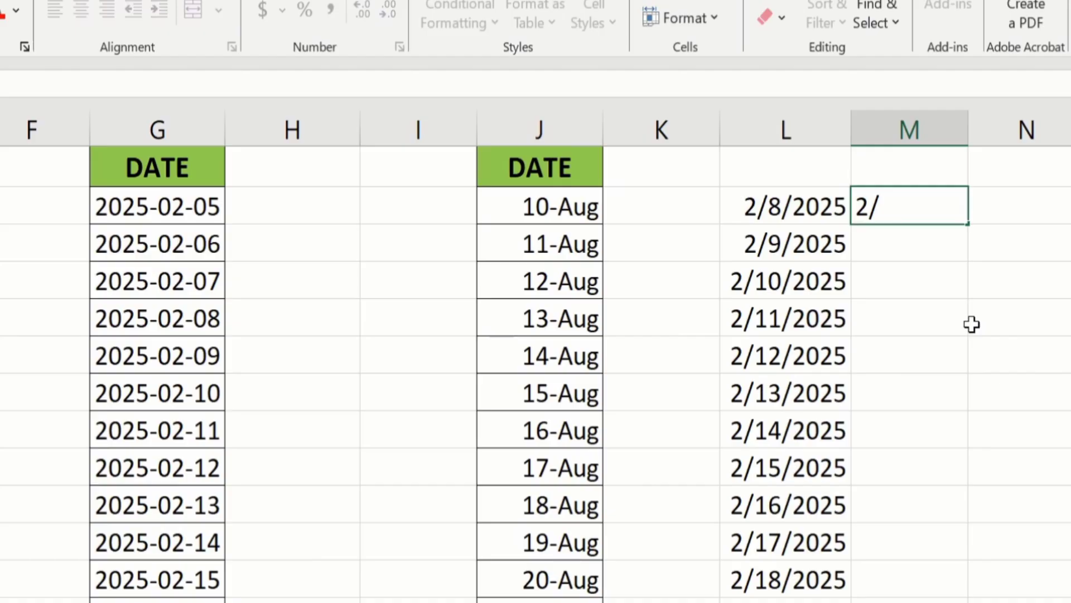
pyautogui.write('8/')
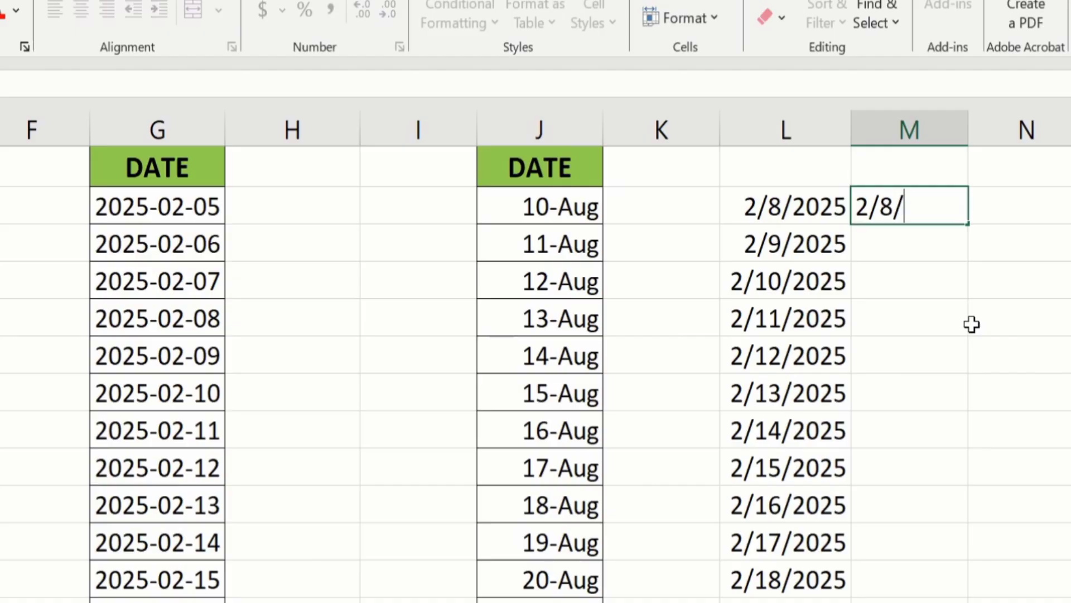
pyautogui.write('2025')
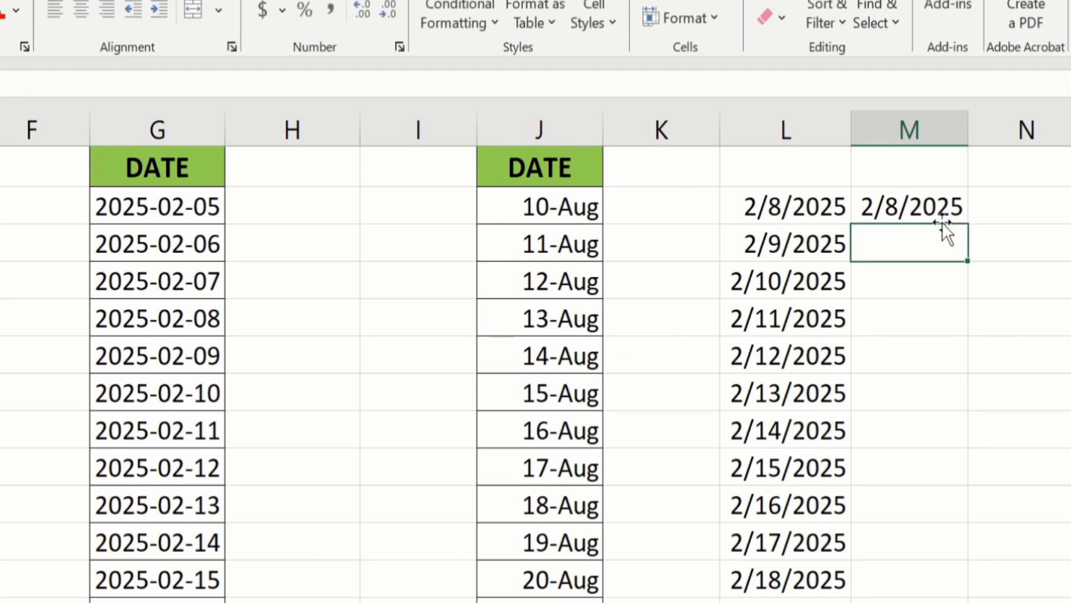
pyautogui.click(909, 206)
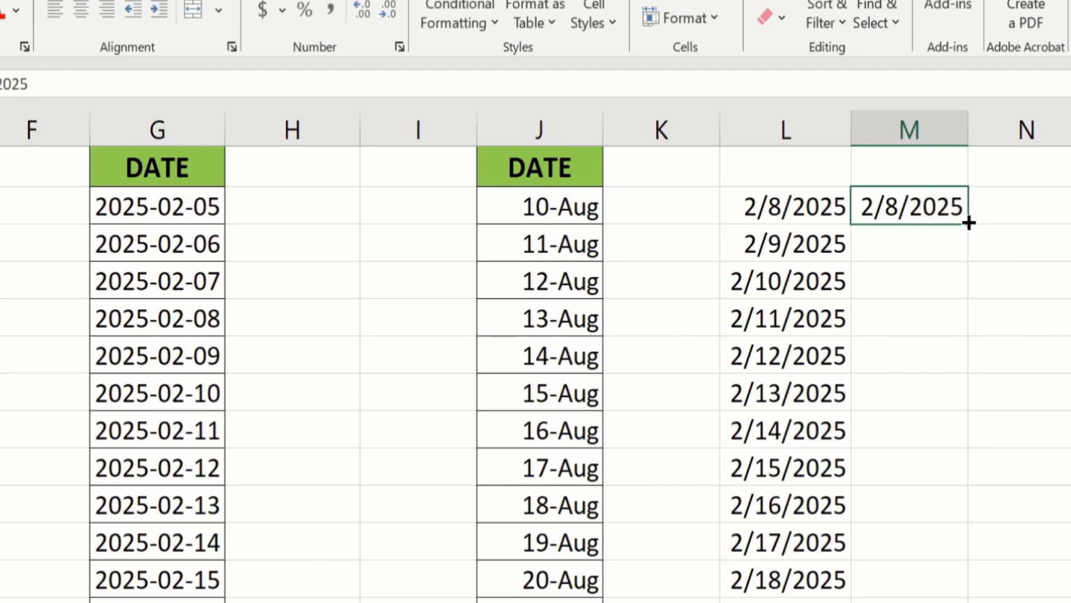
pyautogui.moveTo(968, 223)
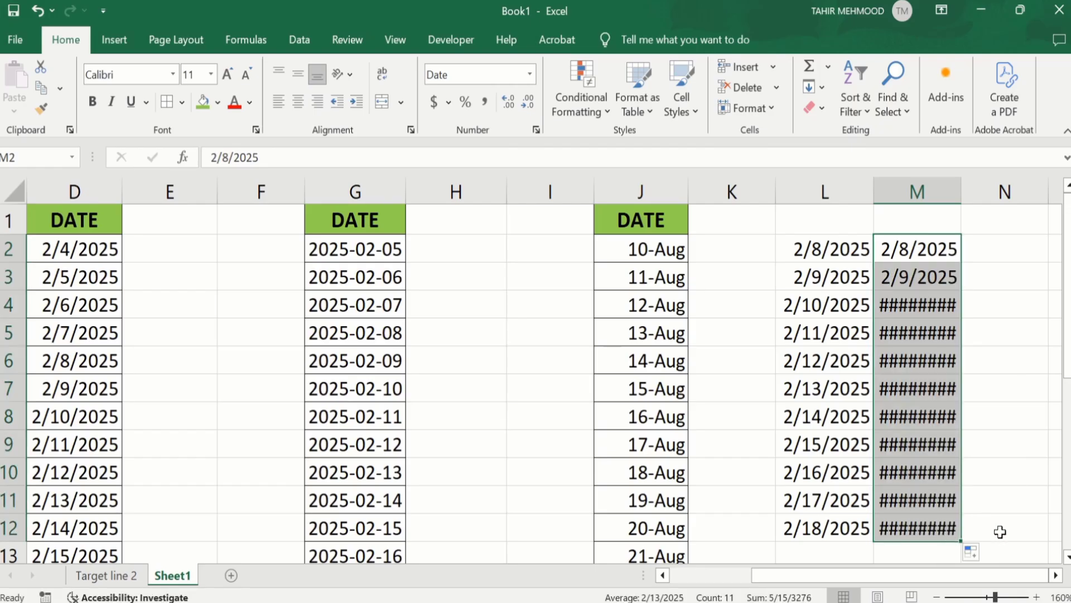
pyautogui.moveTo(972, 552)
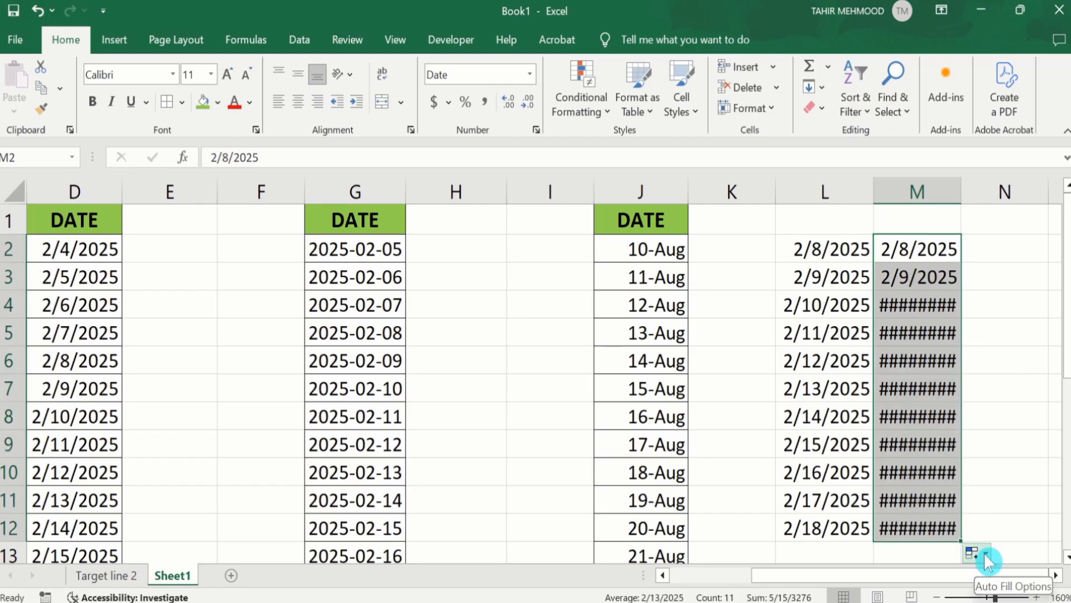
# Deselect the filled M2:M12 range by clicking an empty cell
pyautogui.click(972, 552)
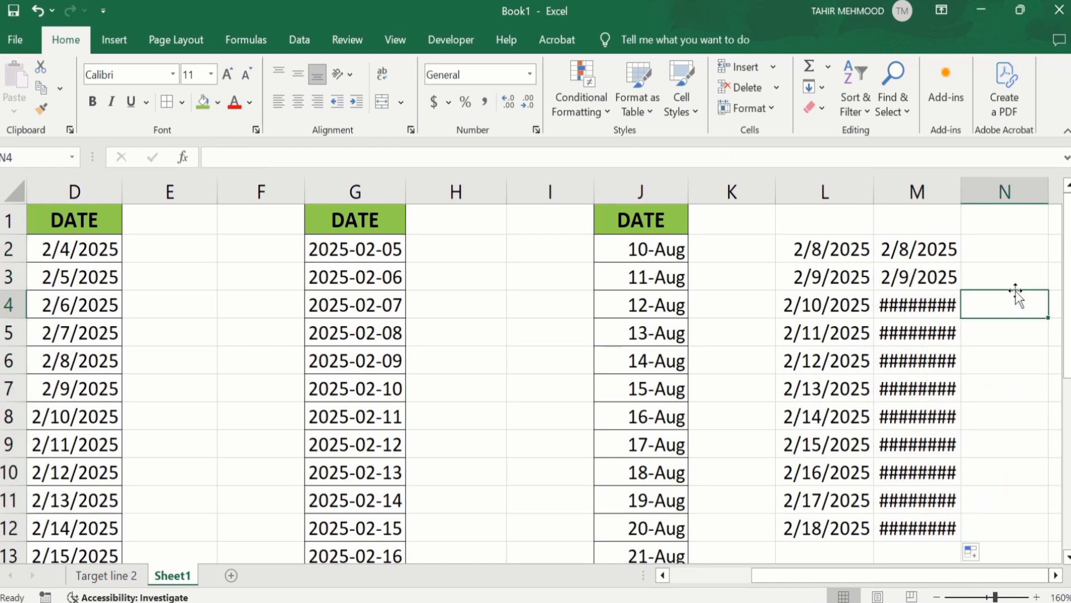
pyautogui.moveTo(931, 319)
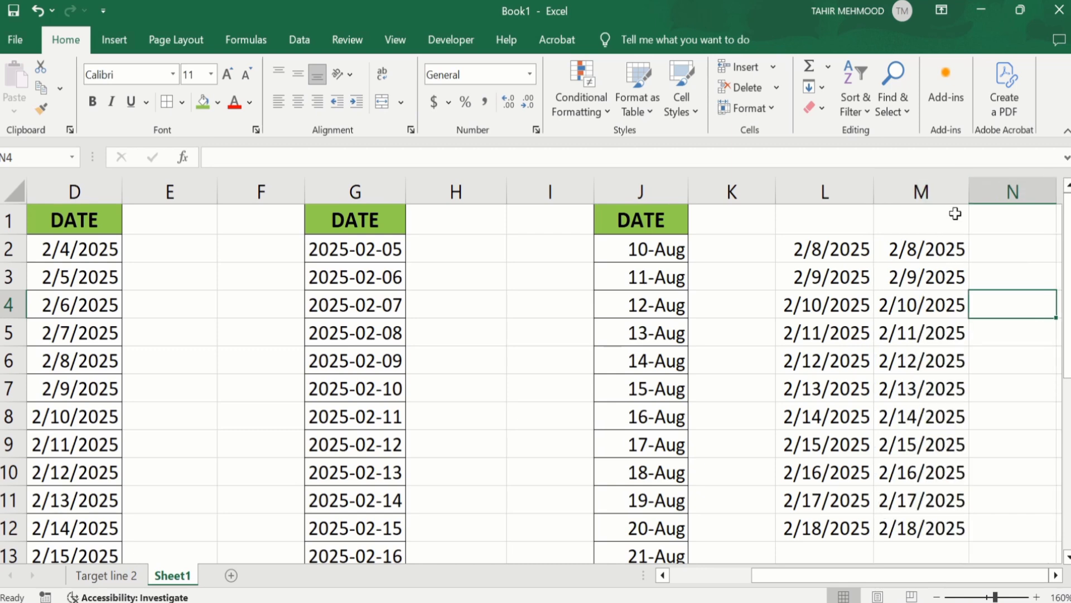
pyautogui.moveTo(956, 222)
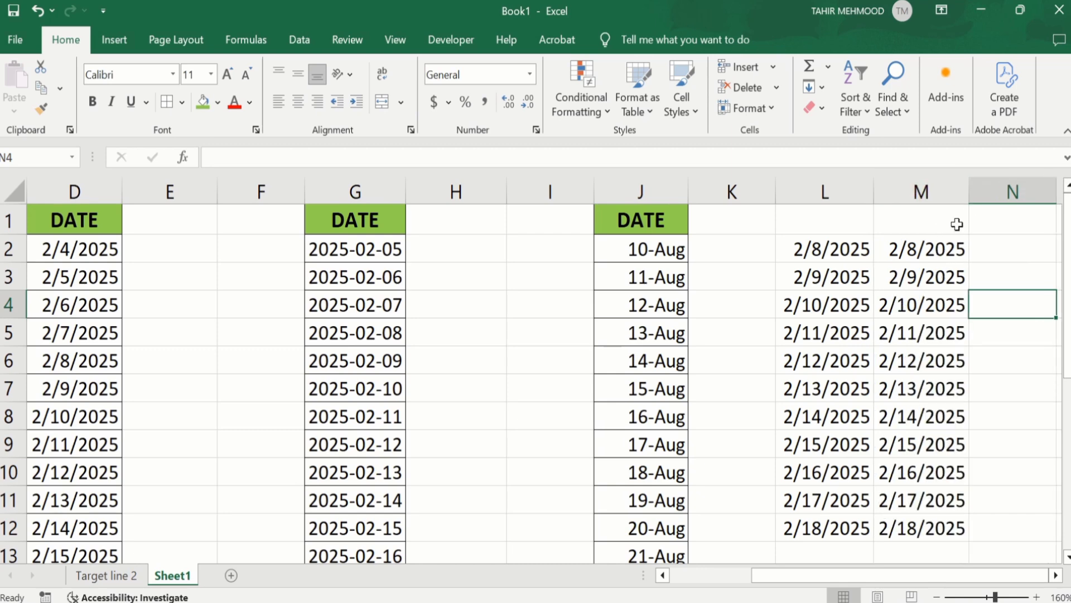